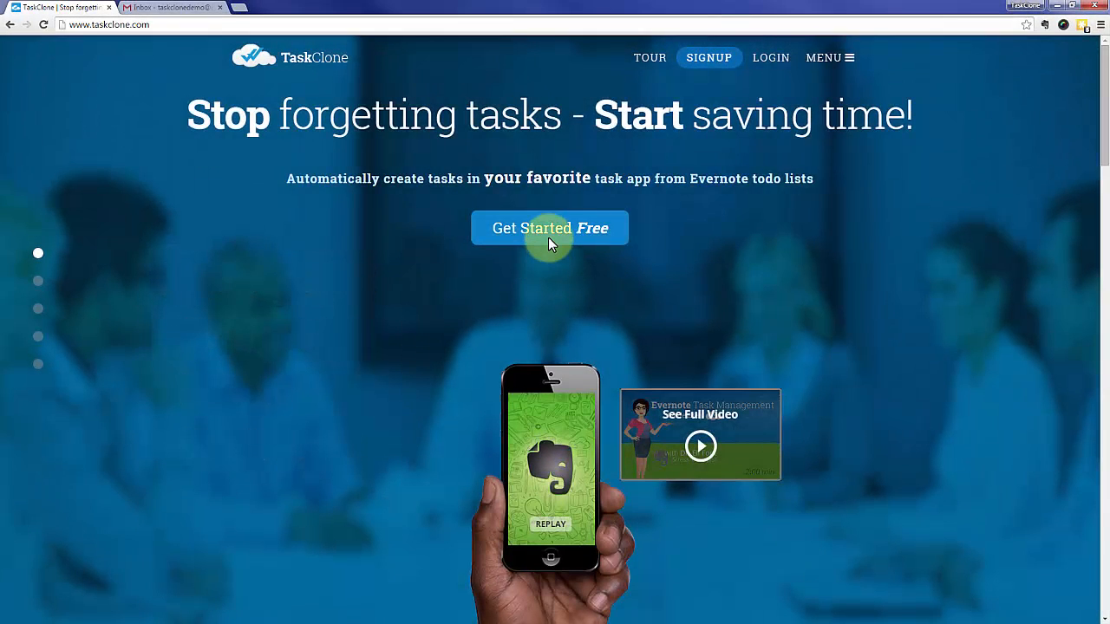
- Sign up for a free TaskClone account as 'TaskClone Demo' with a Gmail address and password
left_click(550, 228)
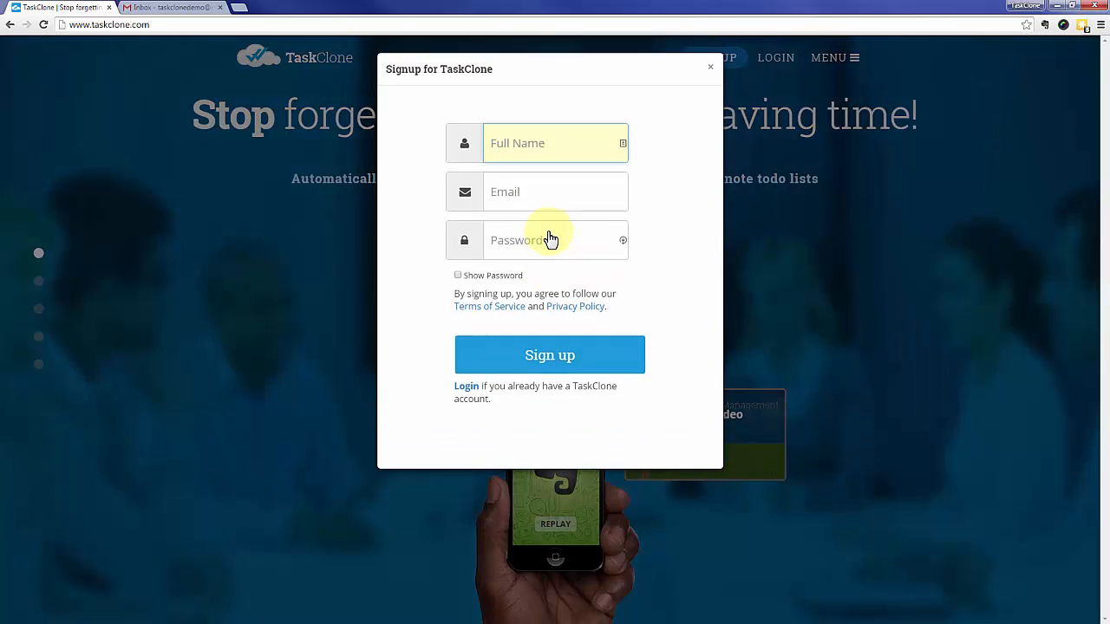
type("TaskClone Demo")
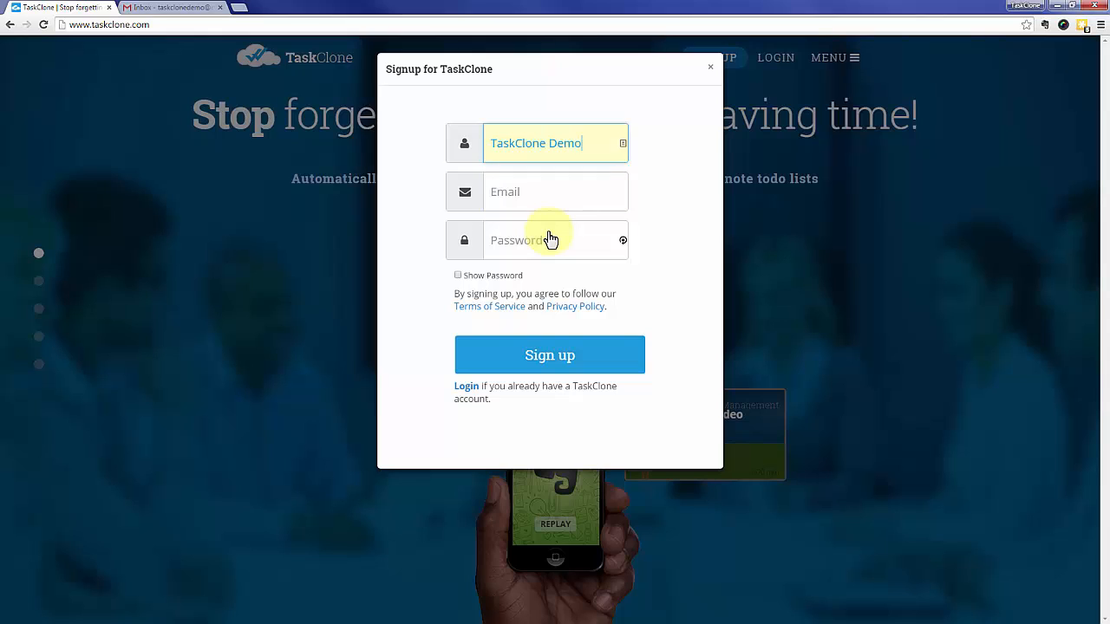
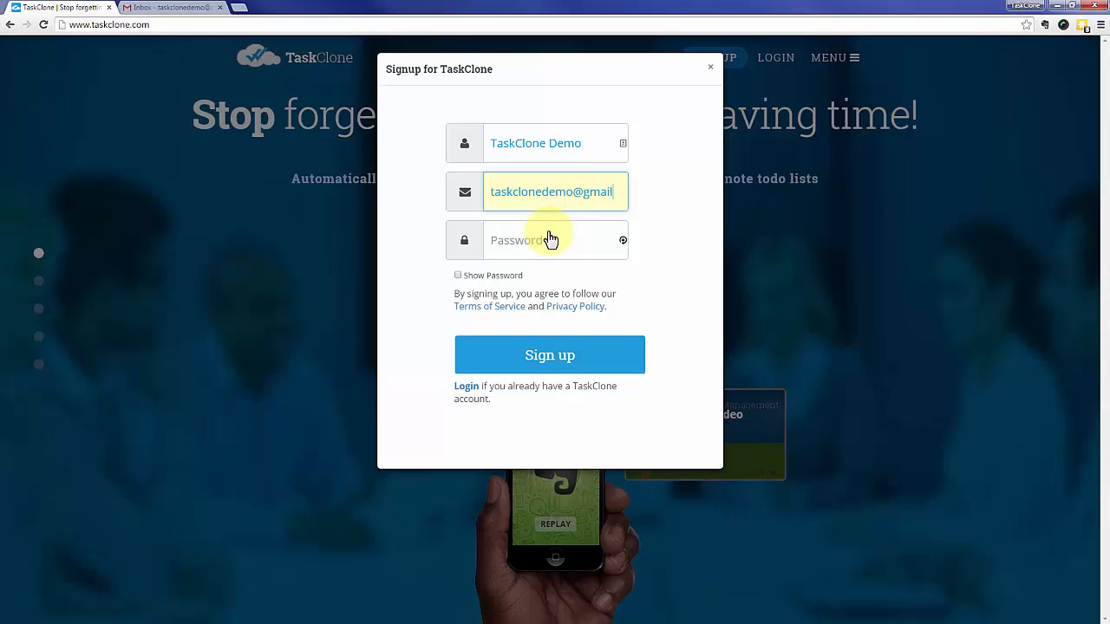
left_click(554, 240)
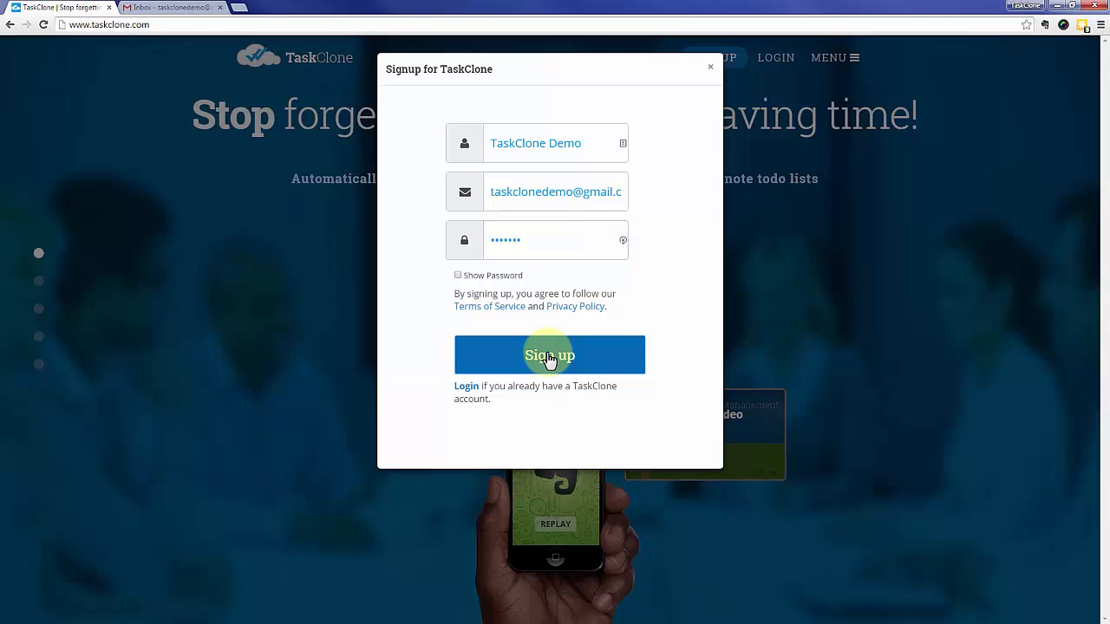
left_click(548, 354)
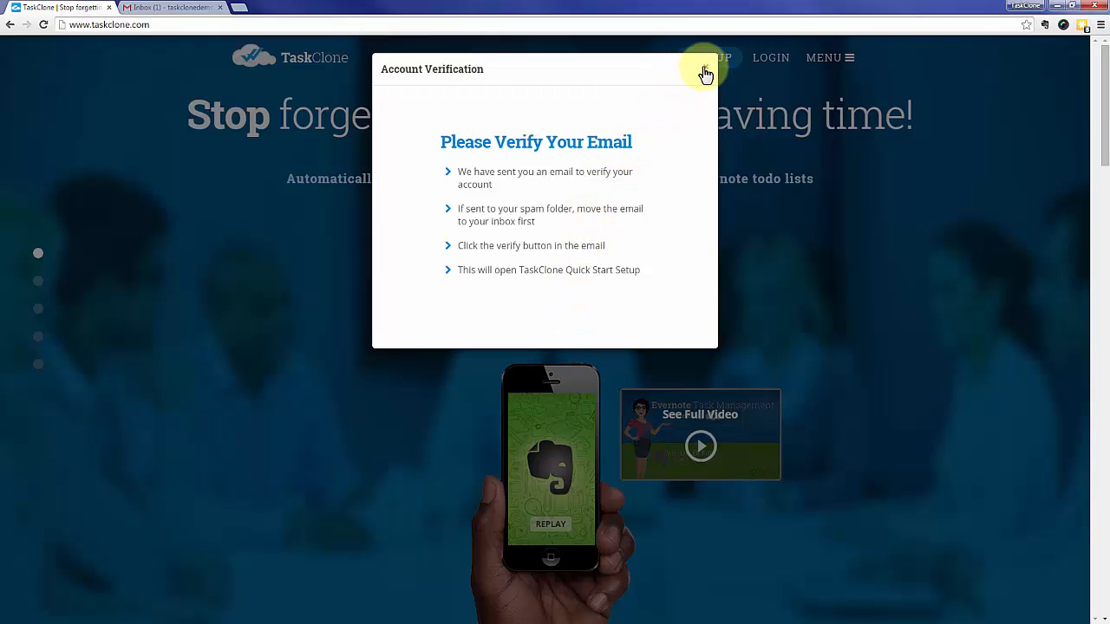
- Verify the new account via the TaskClone email in Gmail, reaching Quick Start Step 1
left_click(704, 73)
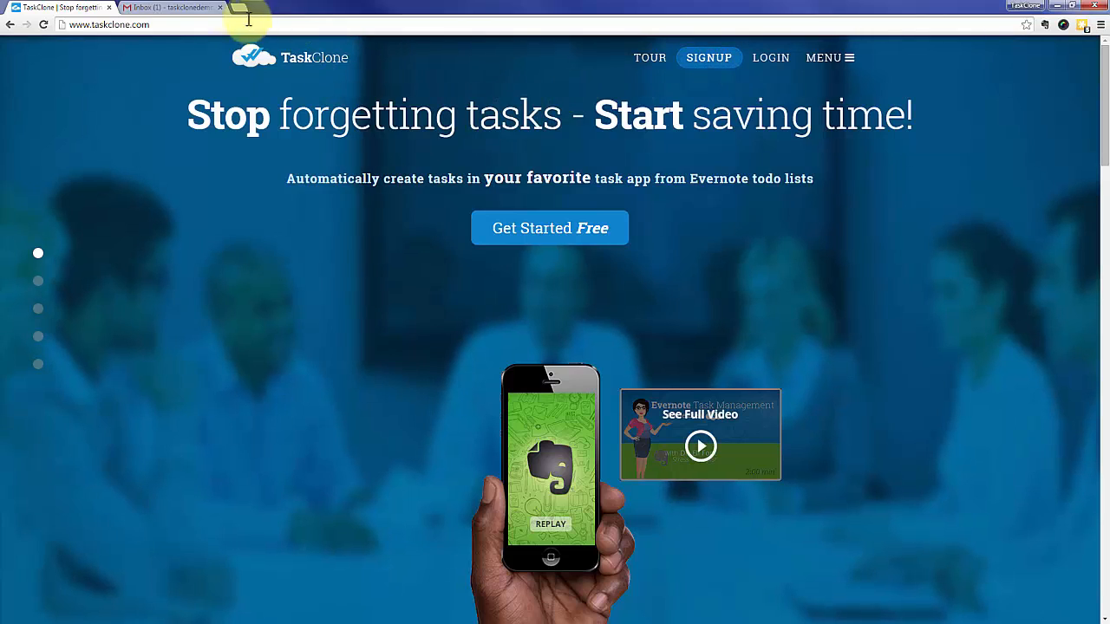
left_click(174, 7)
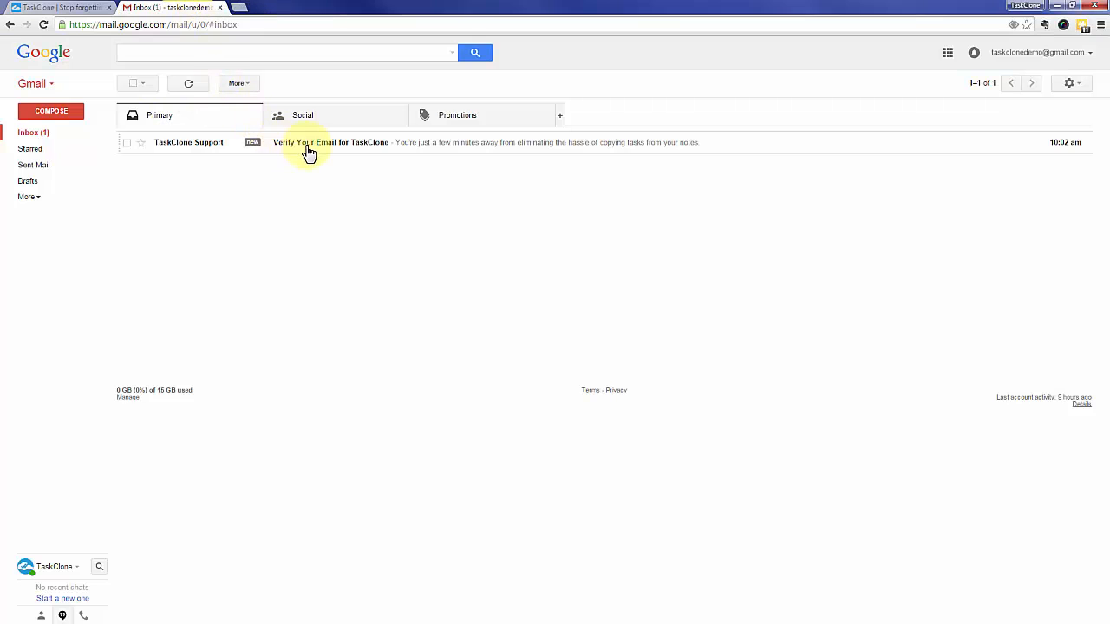
left_click(308, 143)
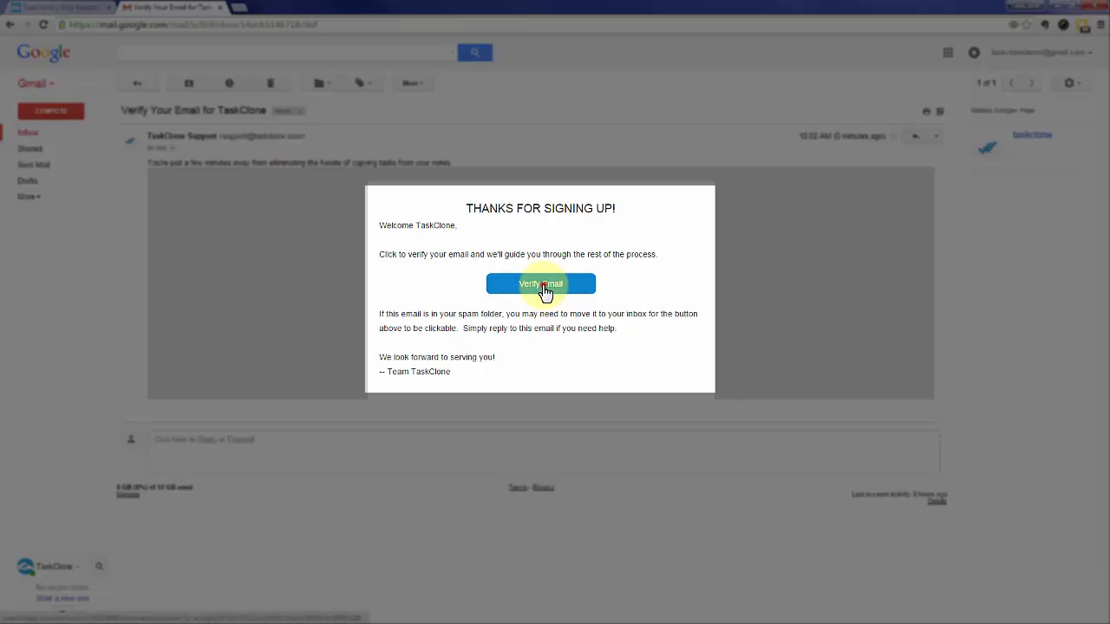
left_click(541, 284)
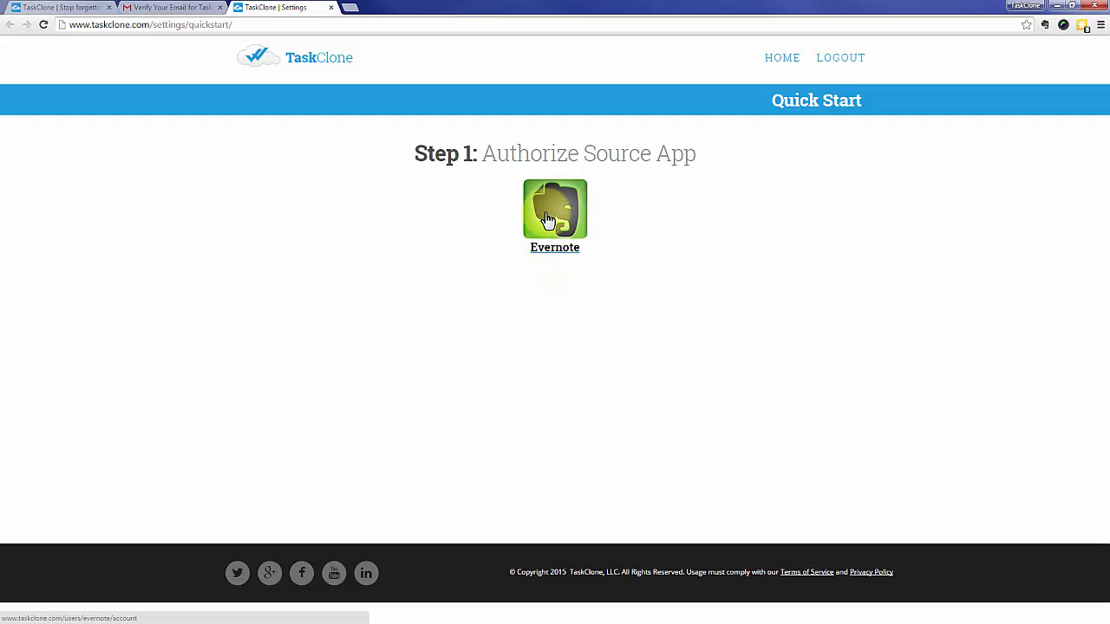
- Choose Evernote as the source app and grant TaskClone access to the Evernote account
left_click(555, 208)
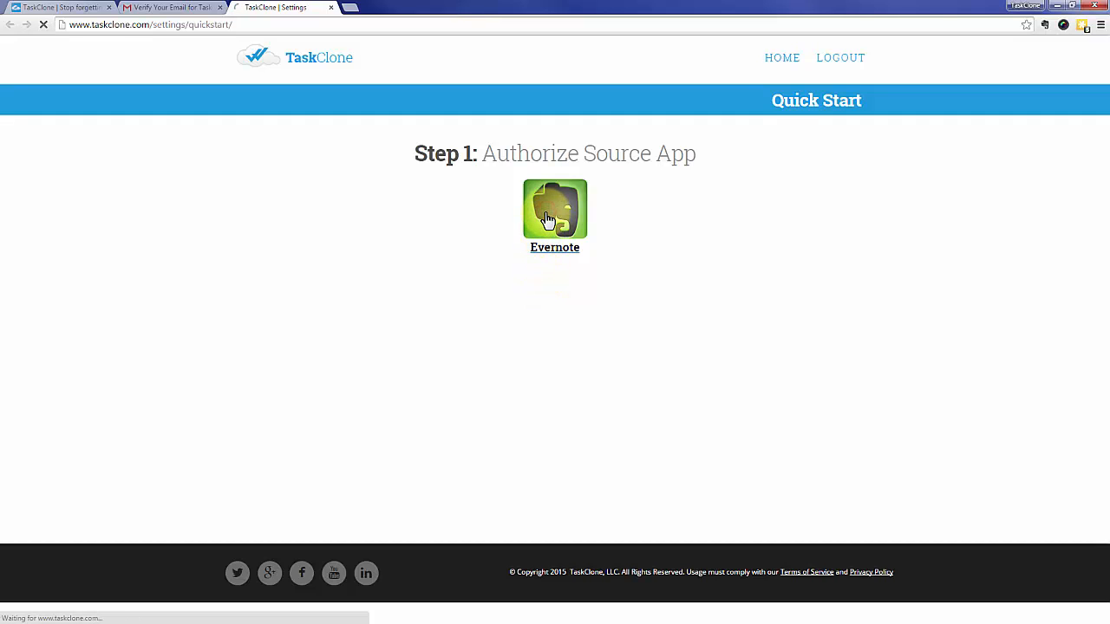
left_click(554, 210)
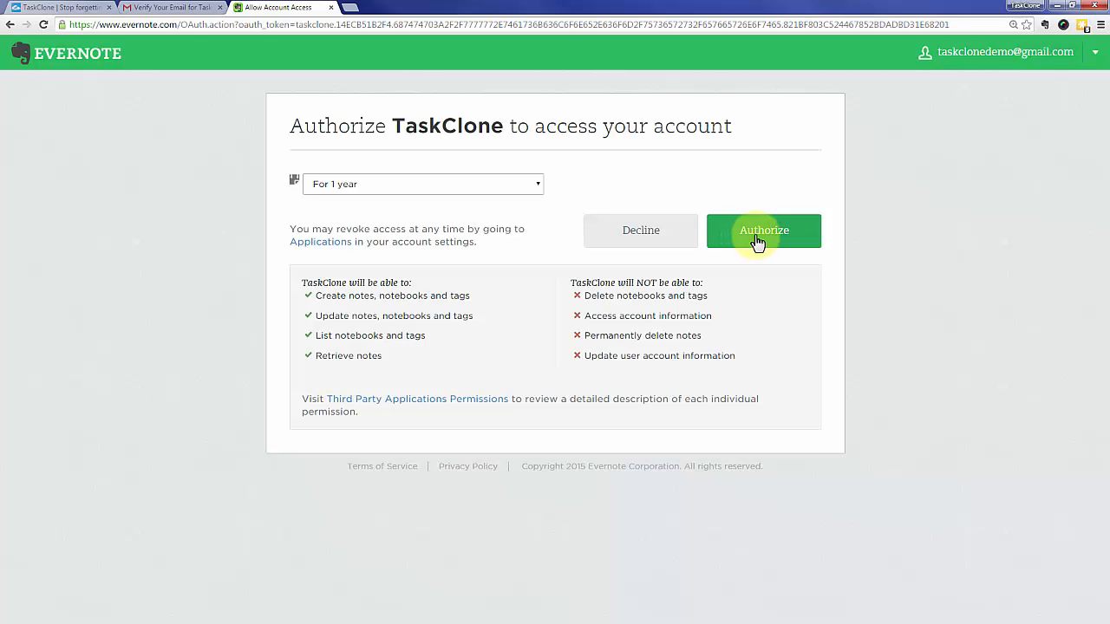
left_click(763, 230)
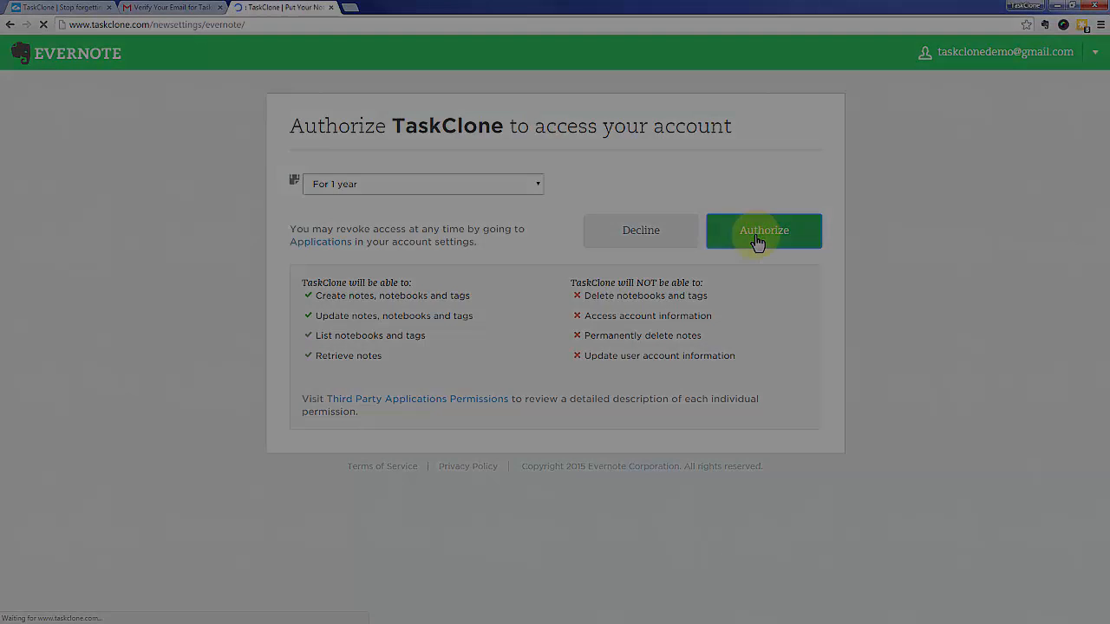
left_click(763, 231)
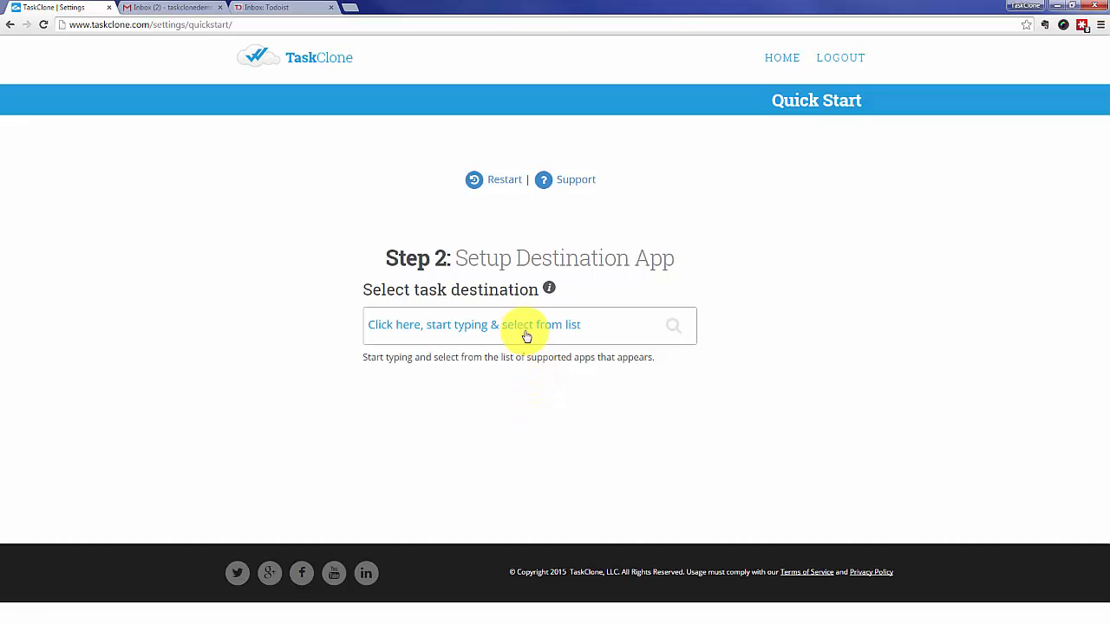
- Choose Todoist as the task destination, then go to the Todoist inbox to find its address
left_click(527, 326)
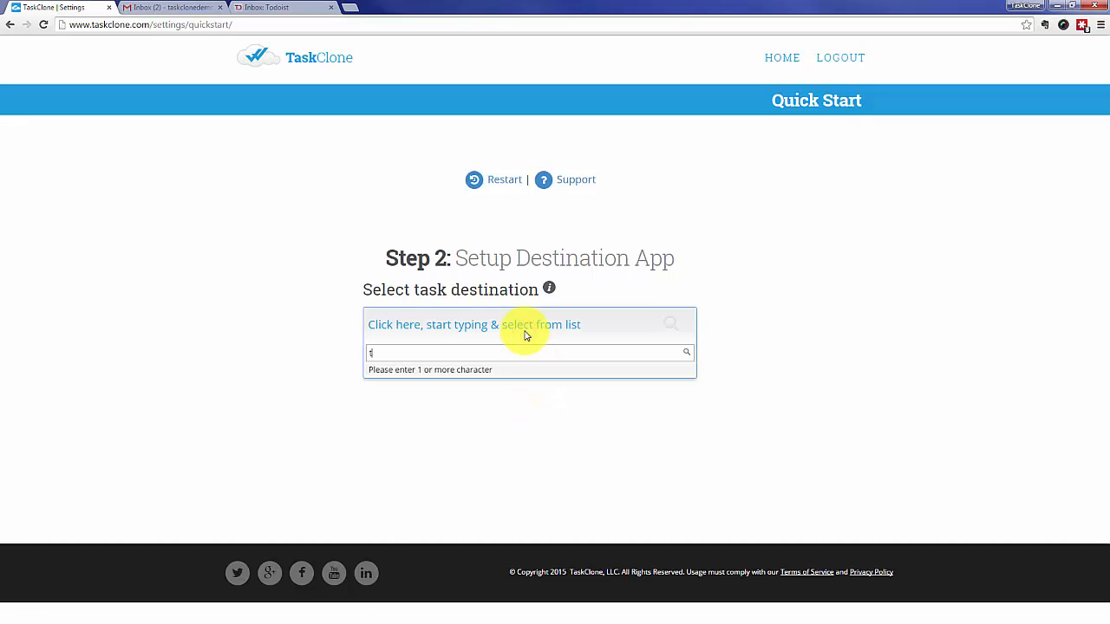
type("todo")
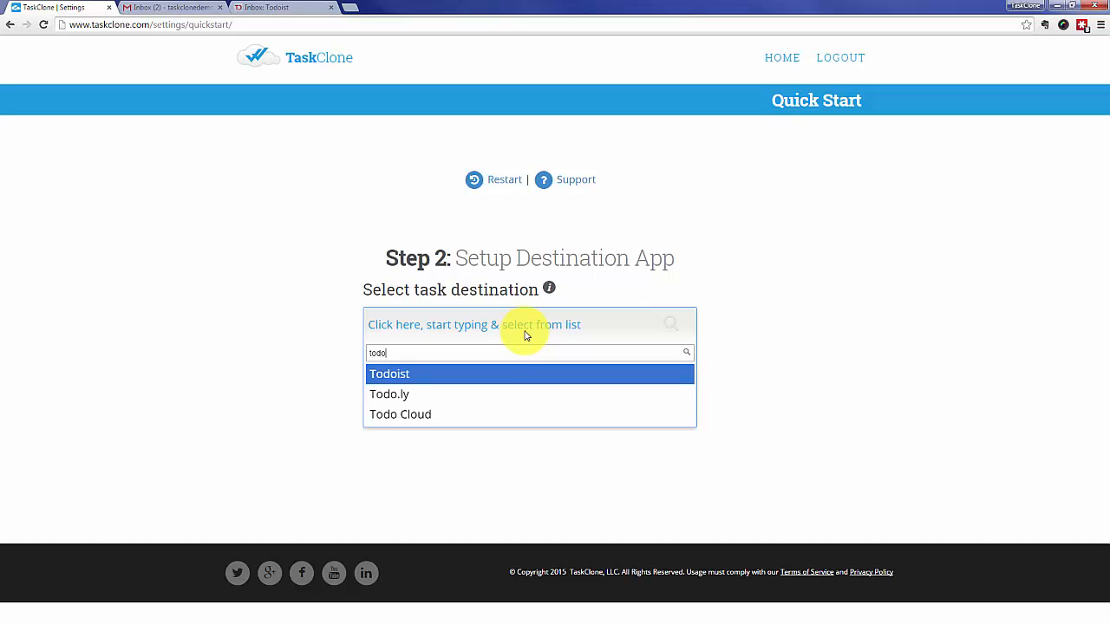
left_click(388, 372)
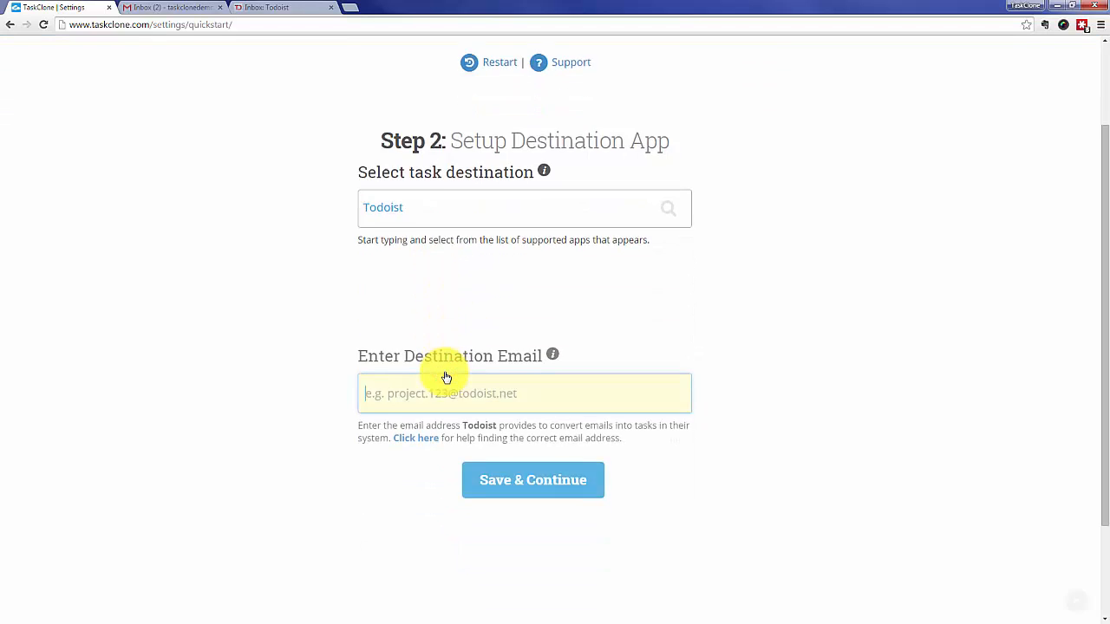
scroll("down", 3)
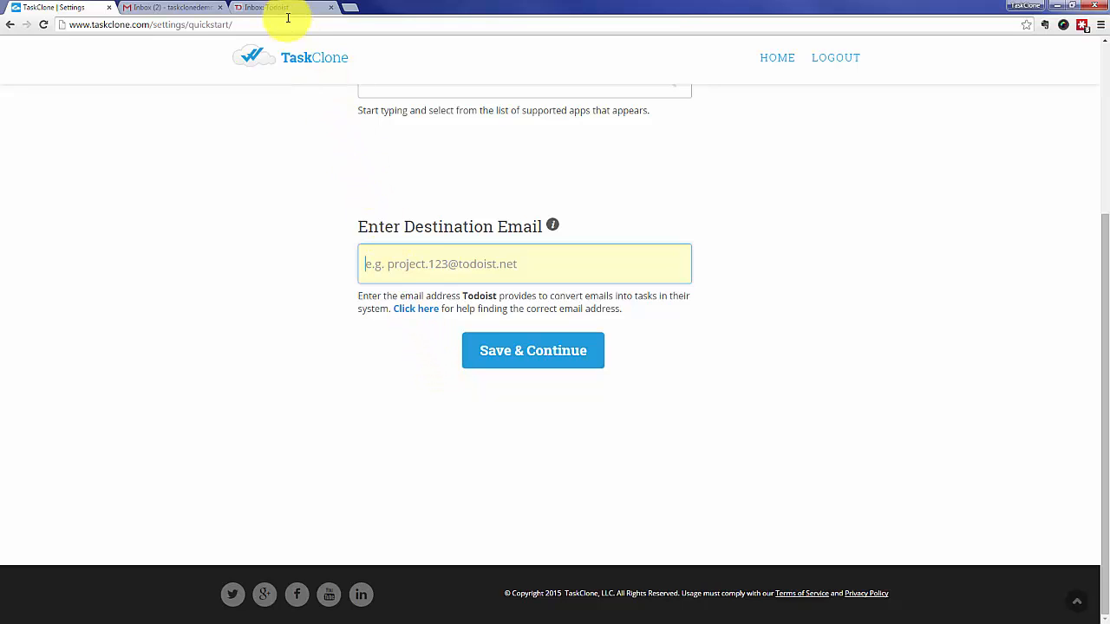
left_click(276, 7)
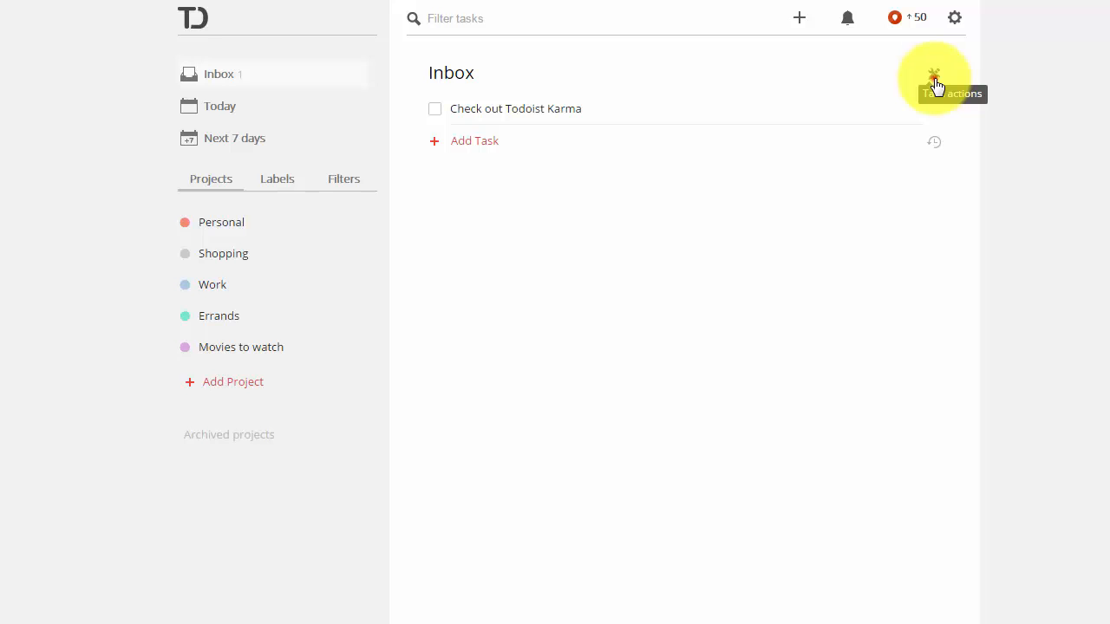
- Copy the Inbox project's email-to-task forwarding address from Todoist's project settings
left_click(933, 76)
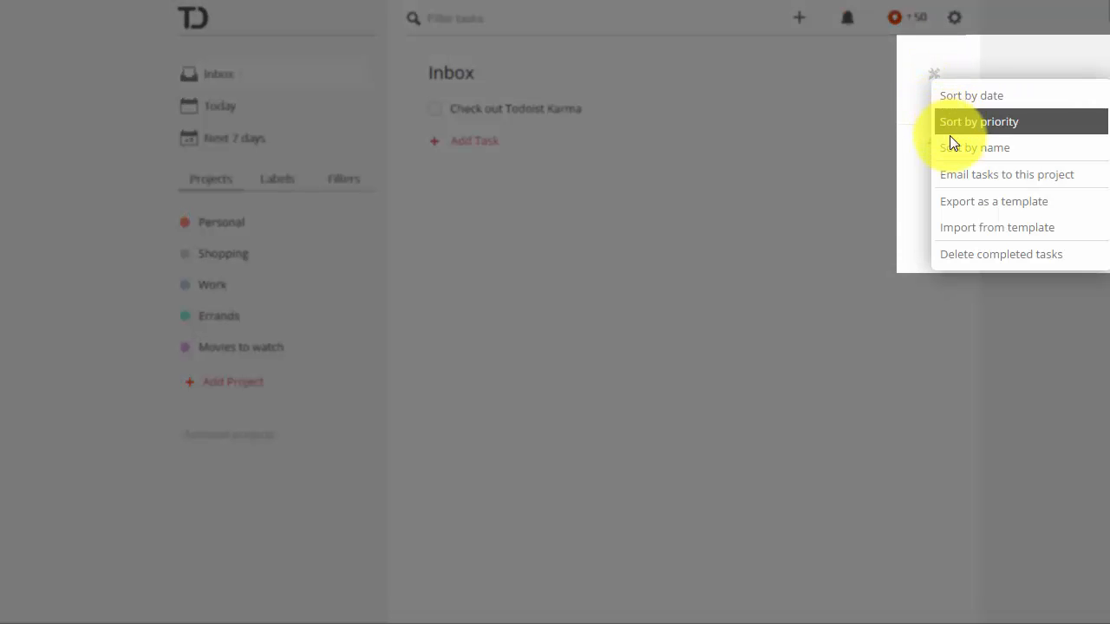
left_click(1007, 173)
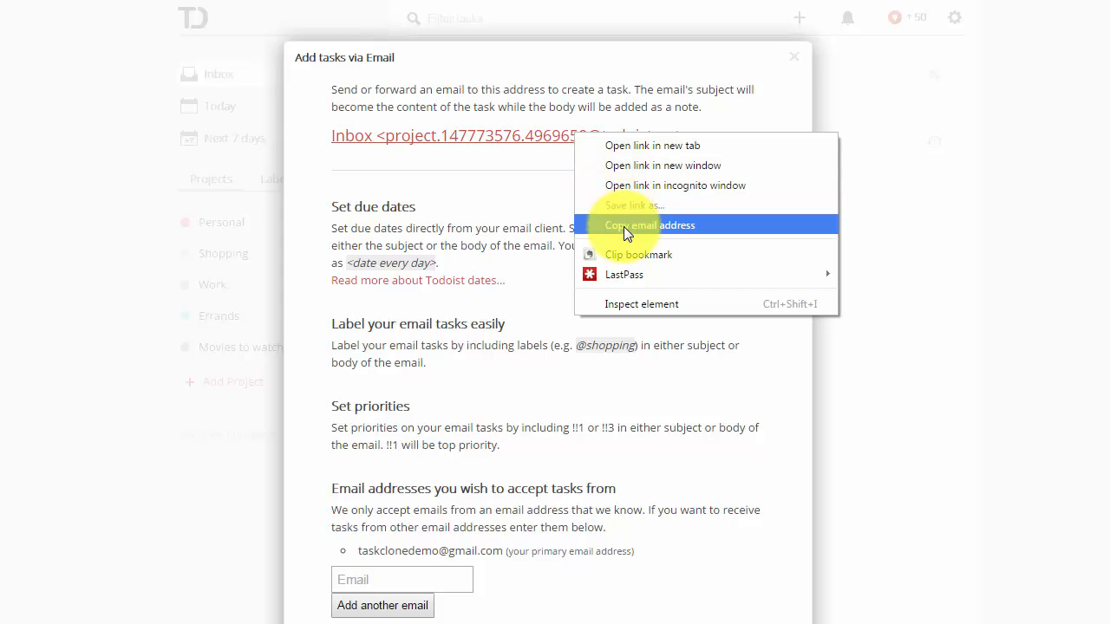
left_click(648, 225)
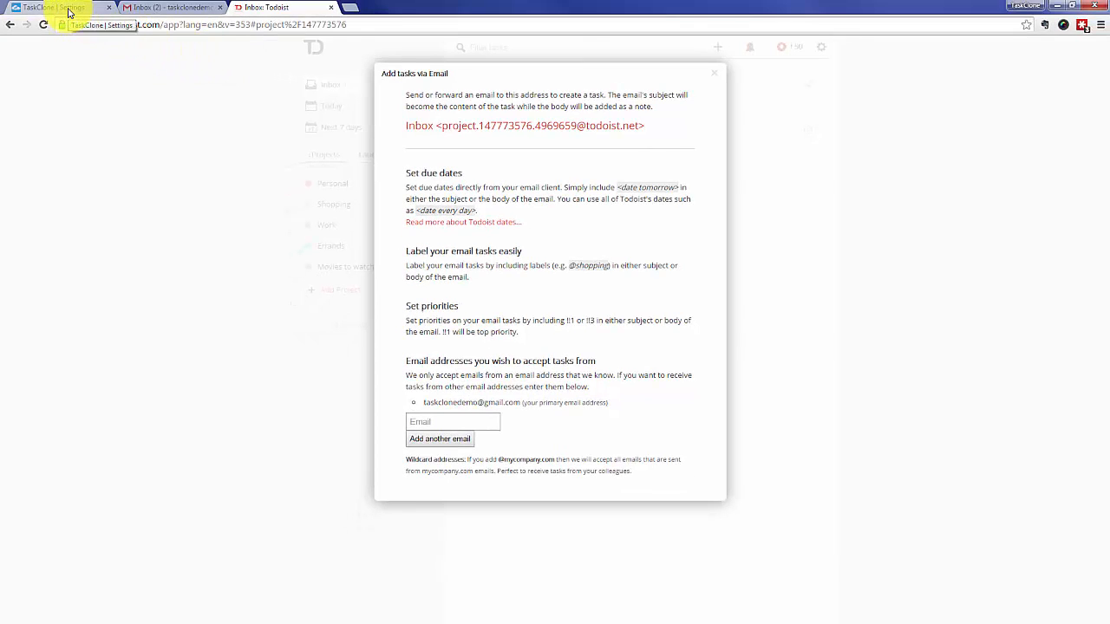
- Paste the Todoist Inbox address as TaskClone's destination email, trimmed of label and brackets, and save
left_click(52, 14)
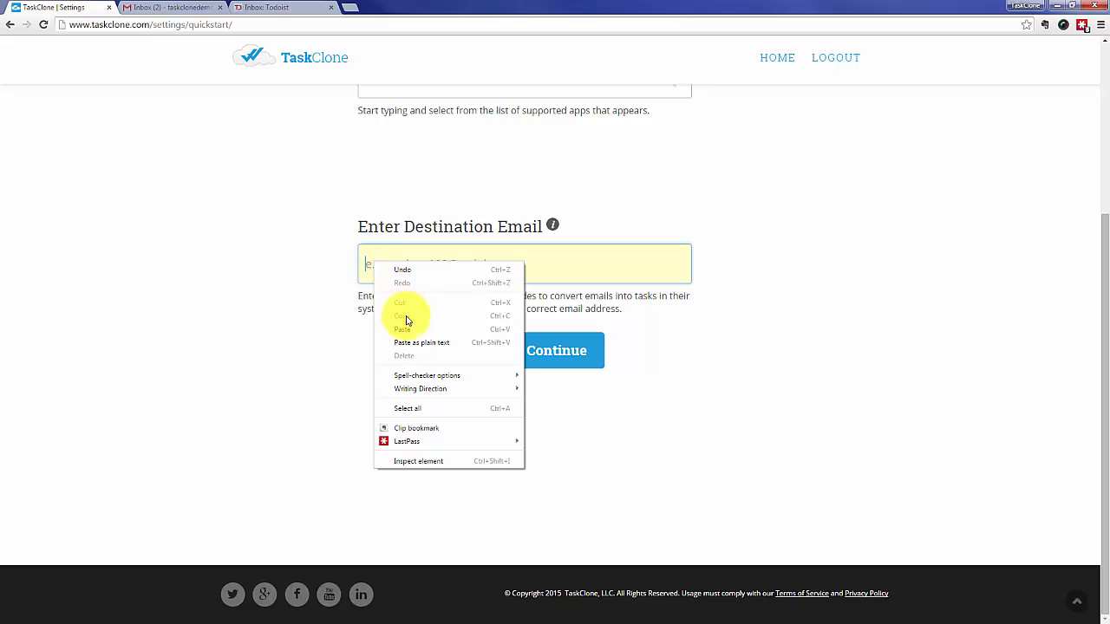
left_click(403, 330)
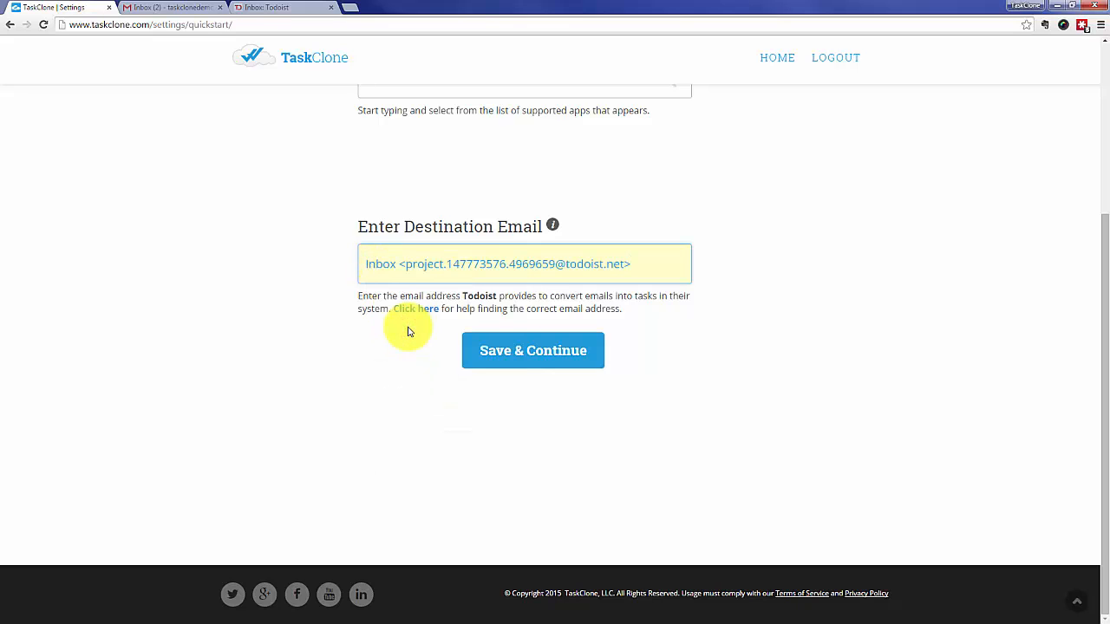
mouse_move(641, 269)
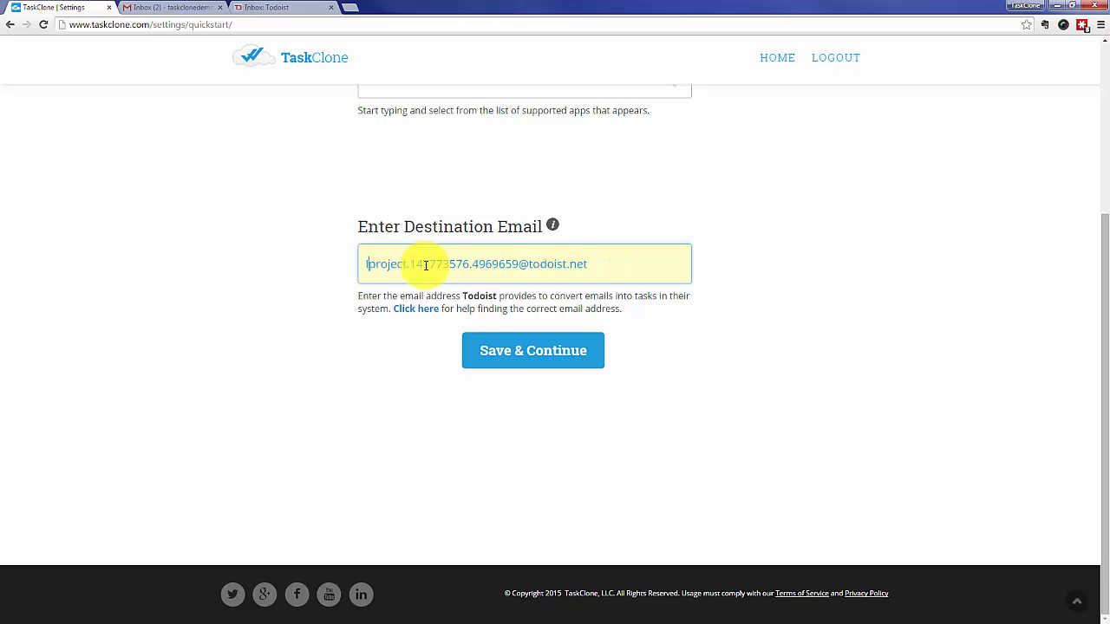
mouse_move(389, 366)
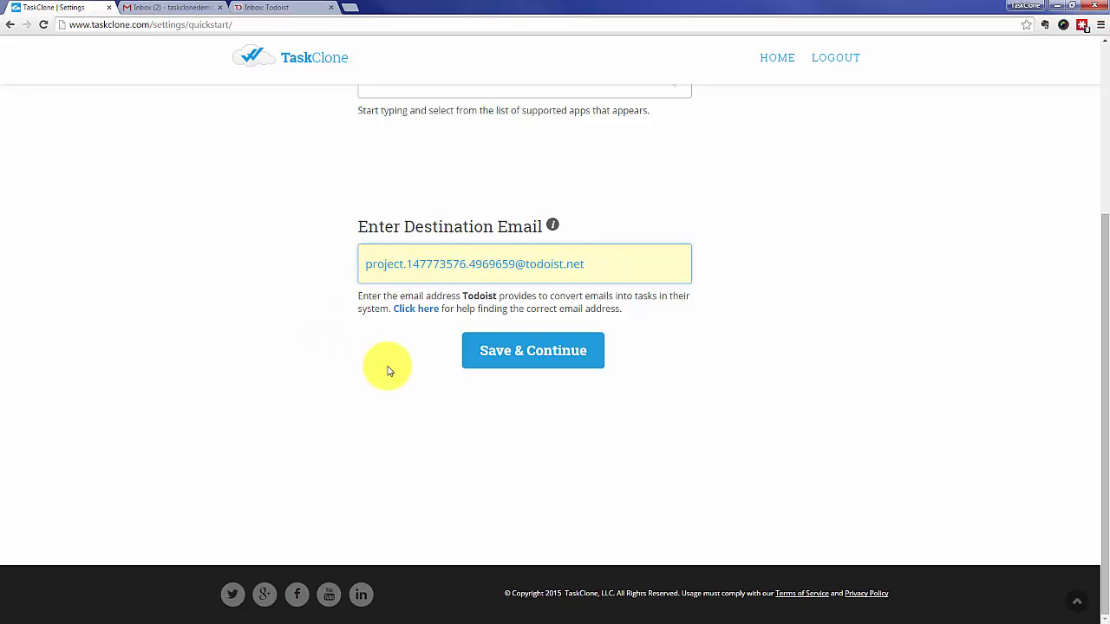
left_click(532, 350)
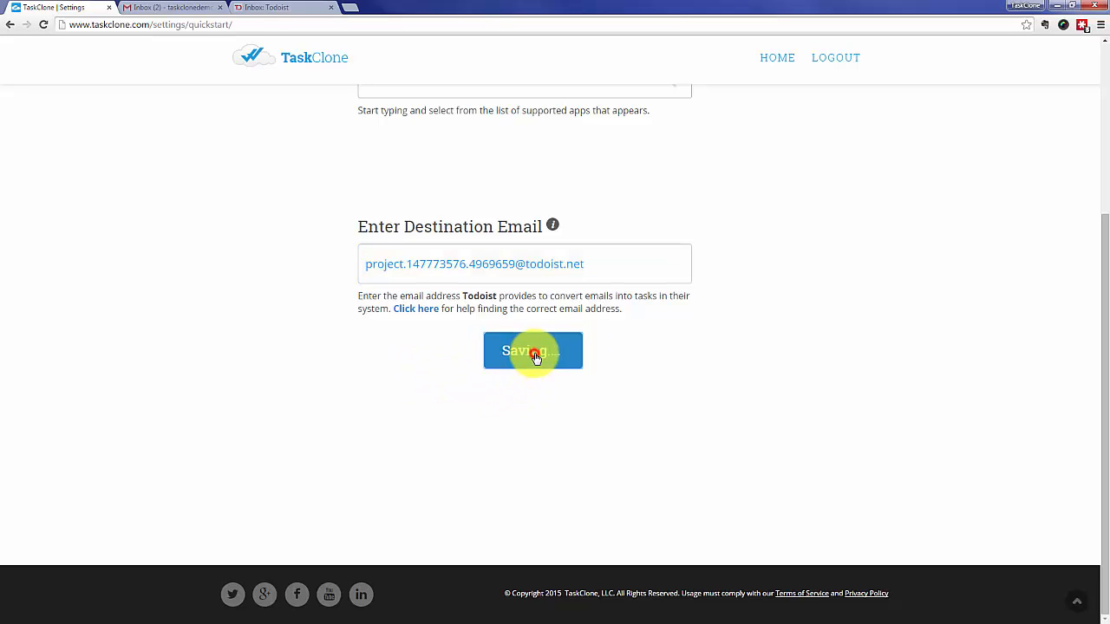
left_click(532, 350)
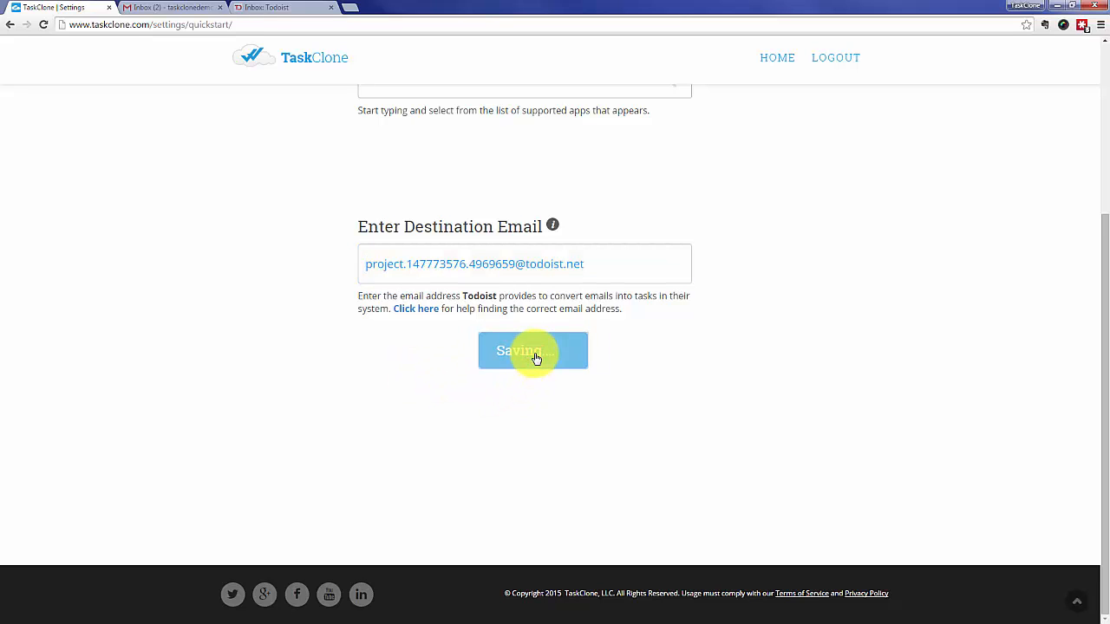
left_click(534, 350)
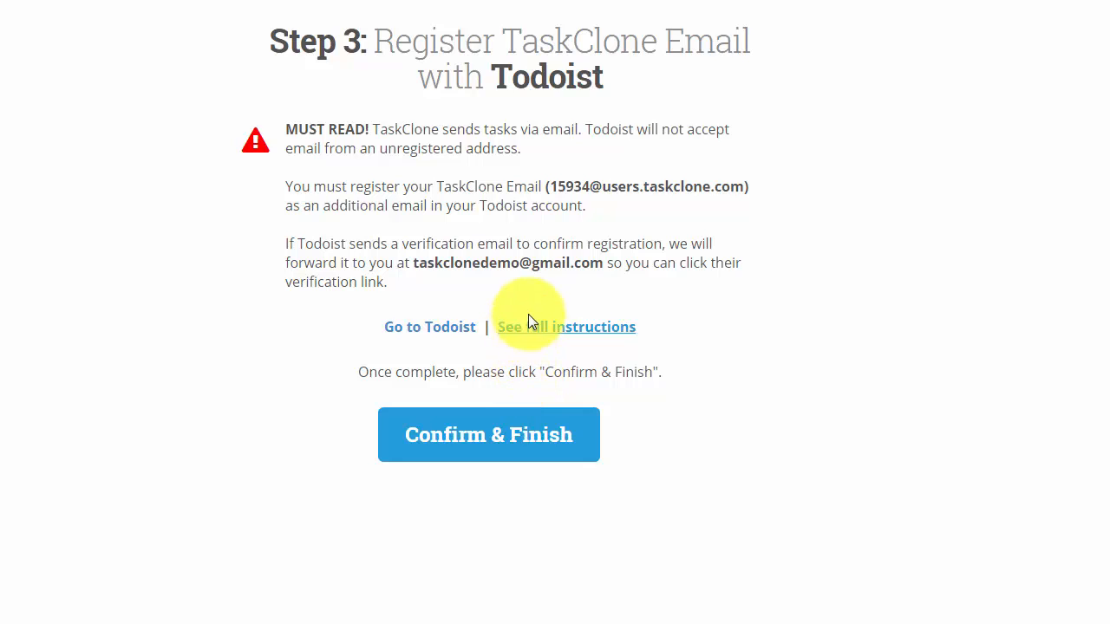
mouse_move(563, 203)
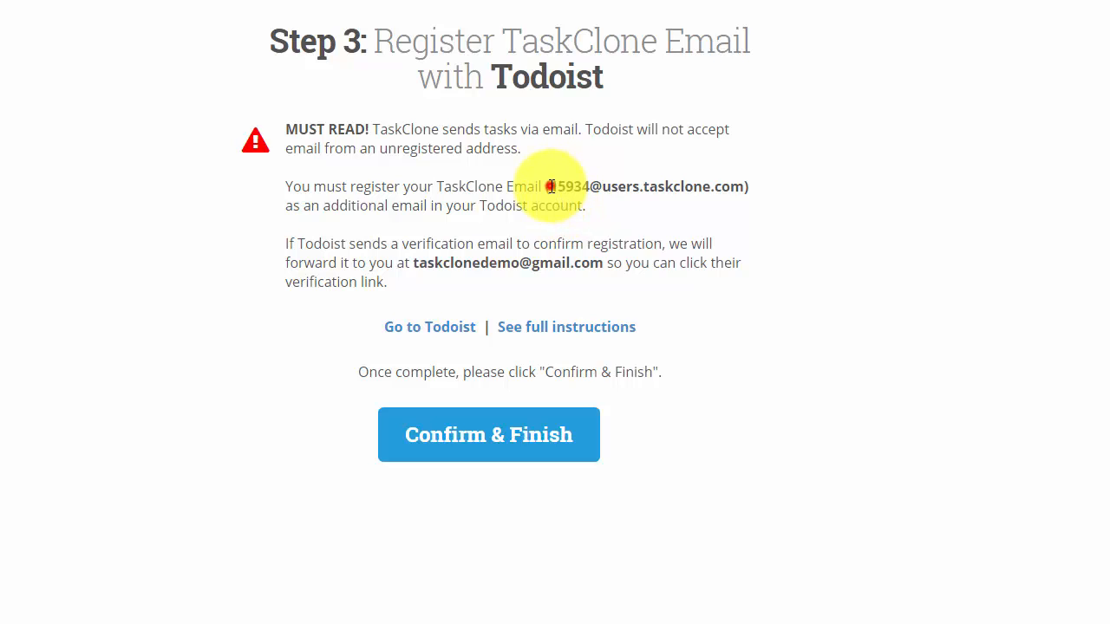
- Select the bold TaskClone sending address on Step 3 to copy it
left_click_drag(552, 187, 725, 188)
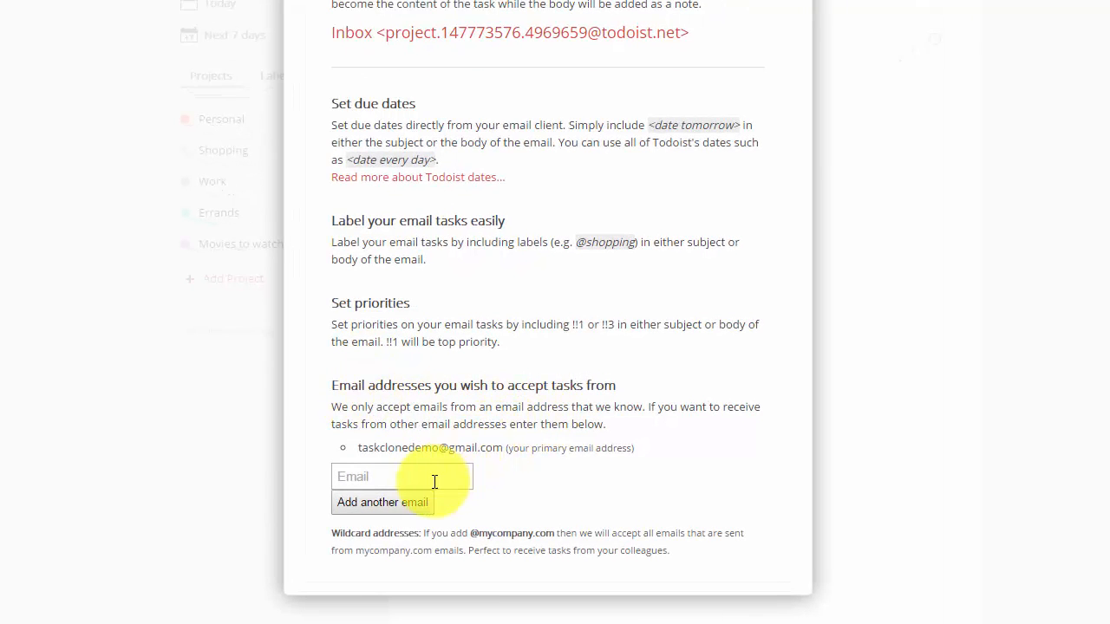
mouse_move(427, 471)
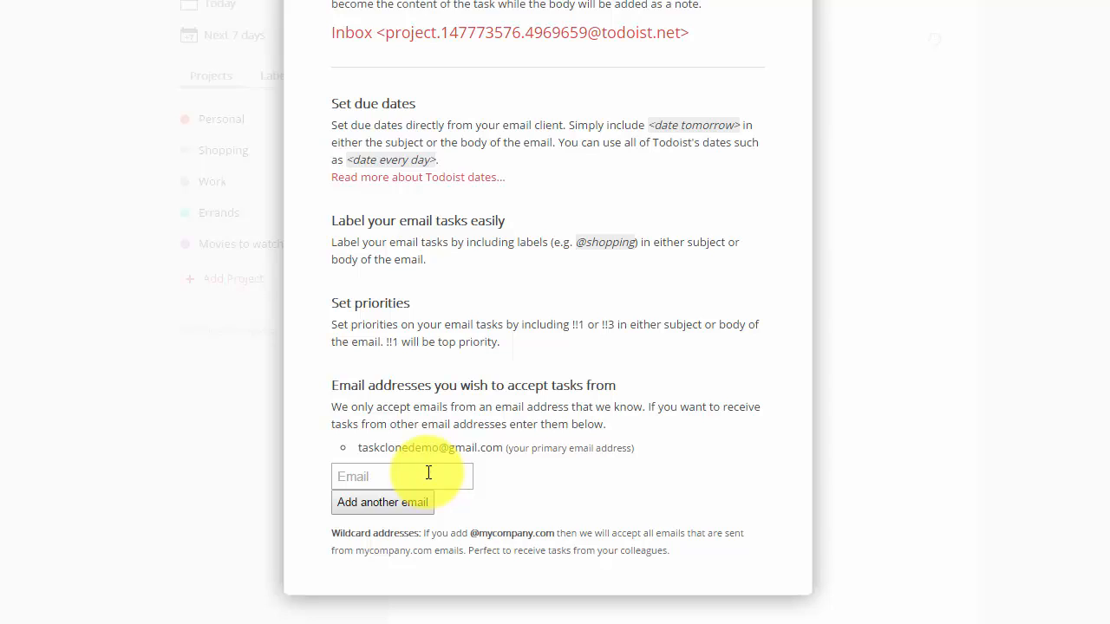
- Add the TaskClone sending address as an accepted sender in Todoist and return to TaskClone
left_click(402, 475)
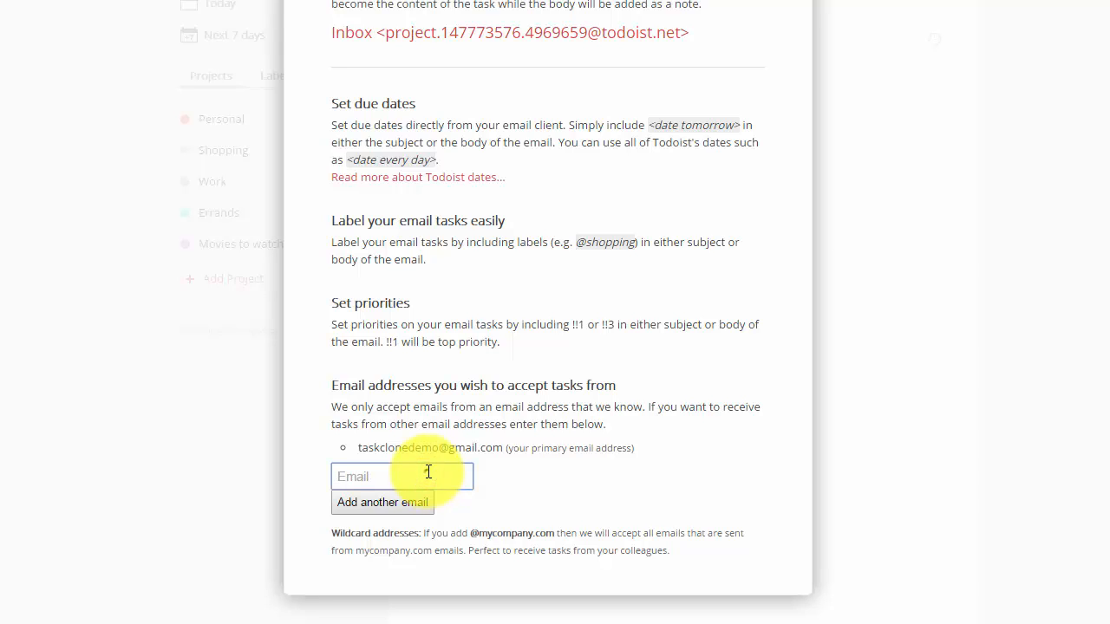
right_click(403, 475)
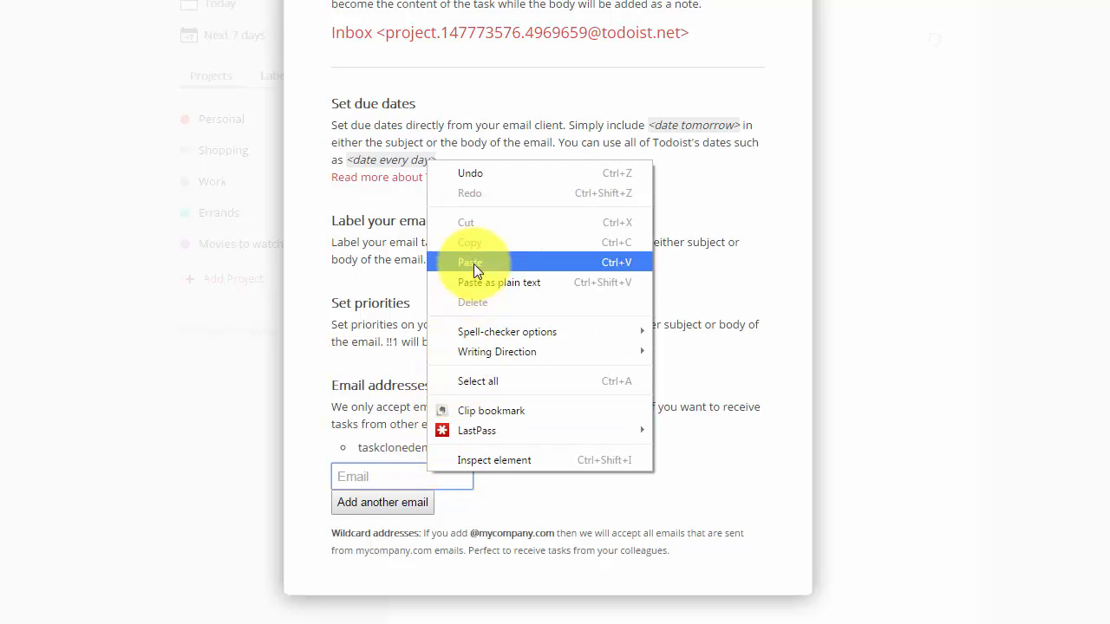
left_click(472, 262)
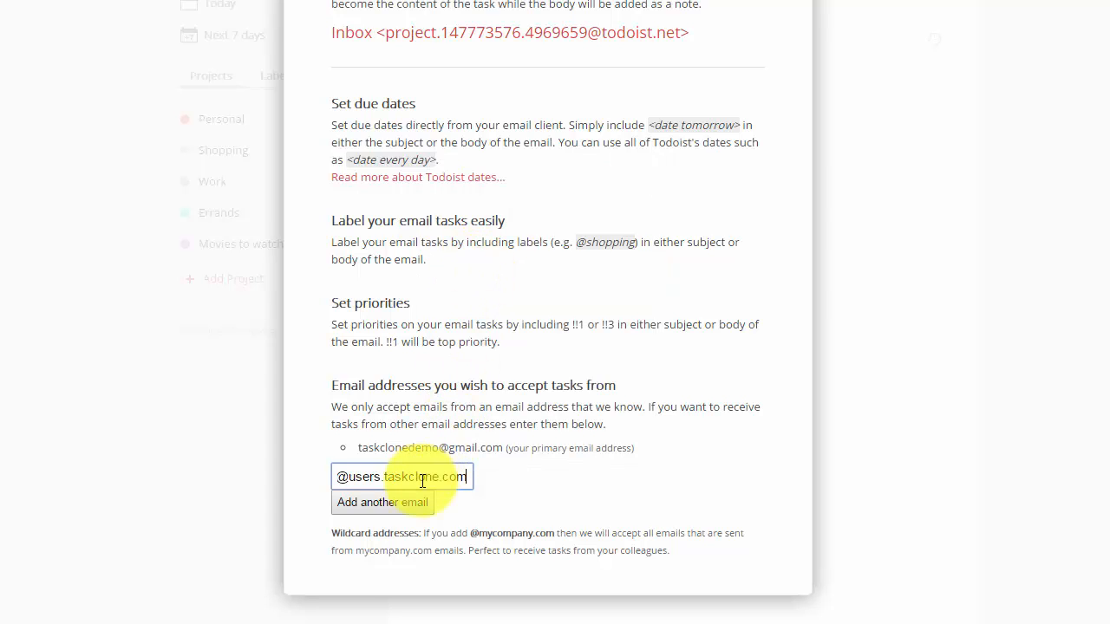
mouse_move(398, 507)
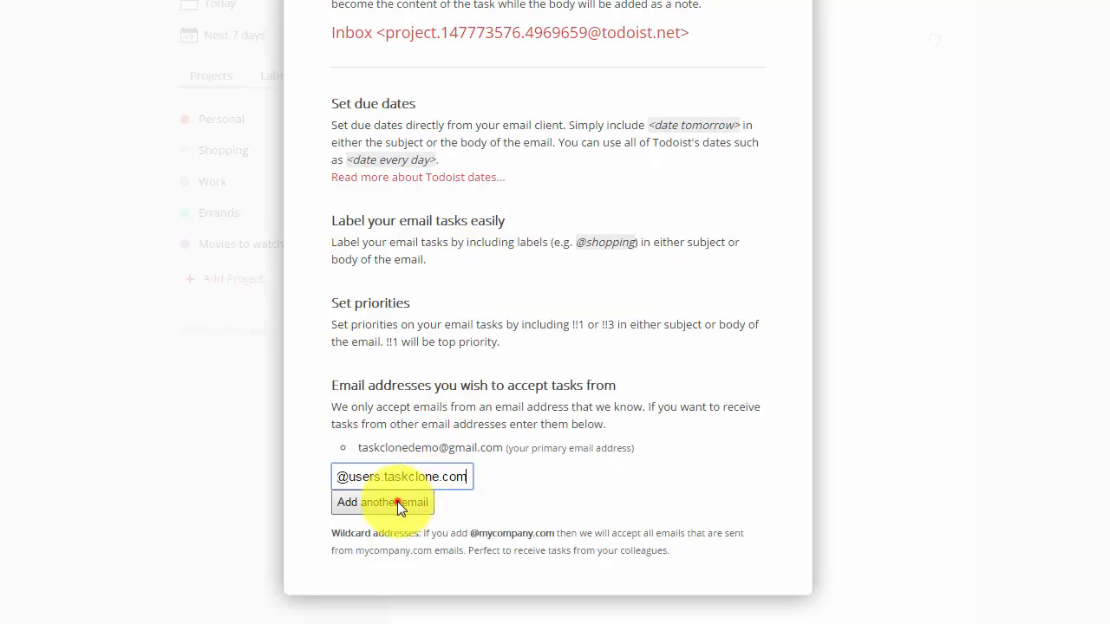
left_click(382, 503)
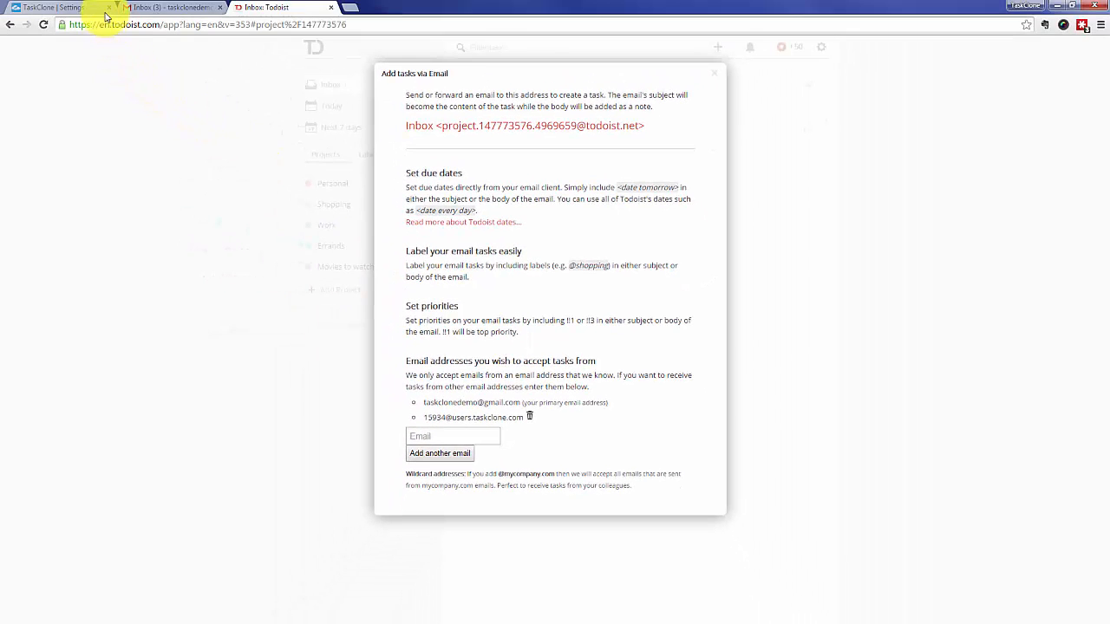
left_click(52, 7)
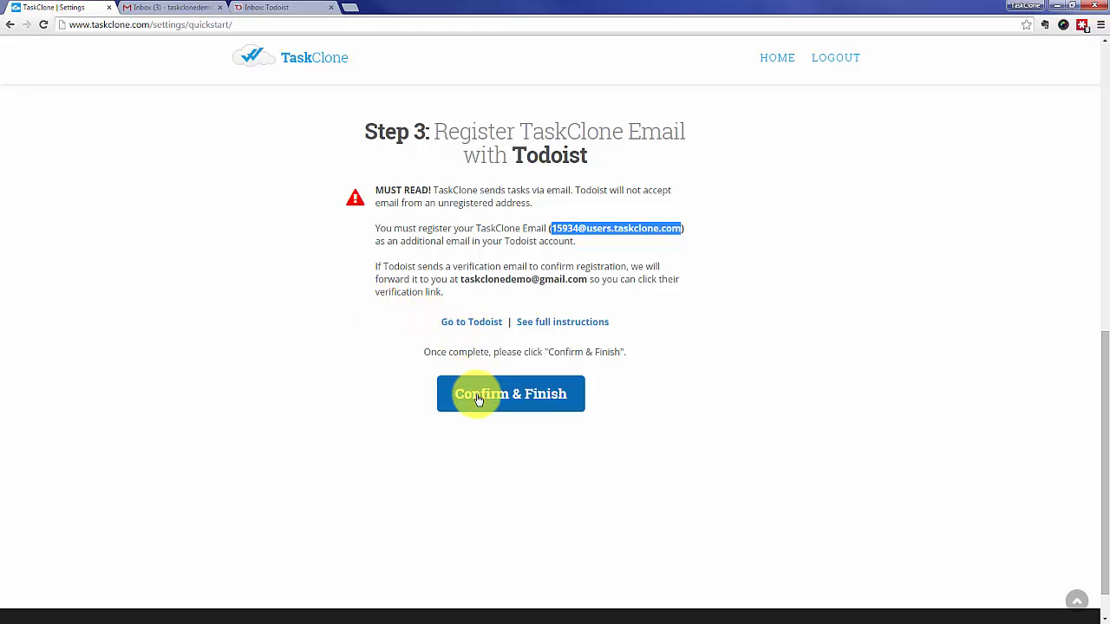
- Confirm and finish the TaskClone setup, then view the Setup Complete email in Gmail
left_click(510, 394)
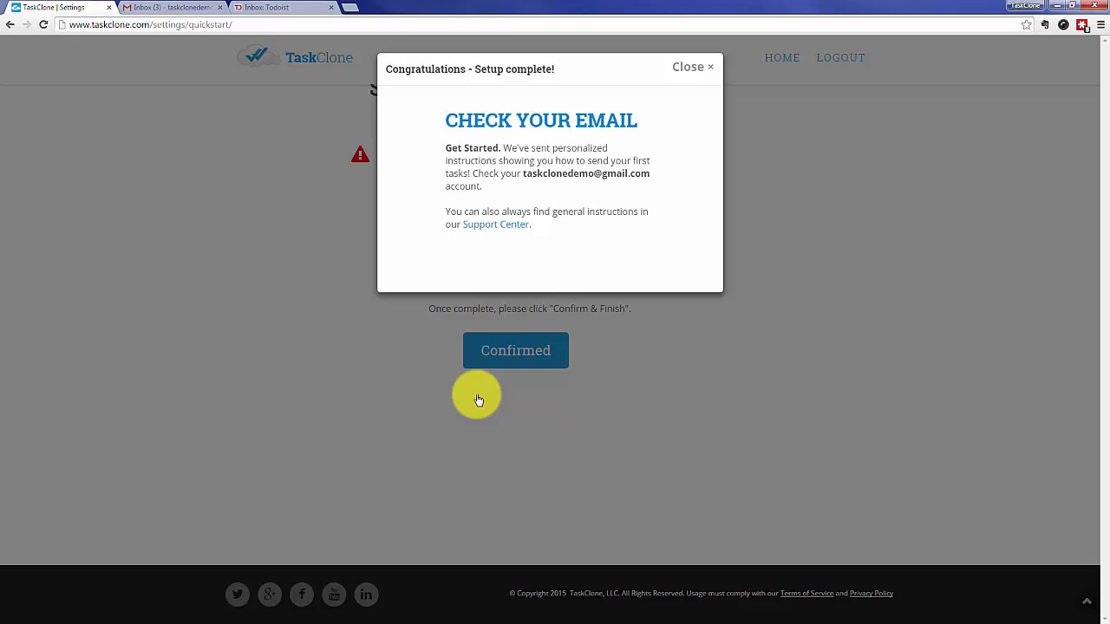
mouse_move(529, 305)
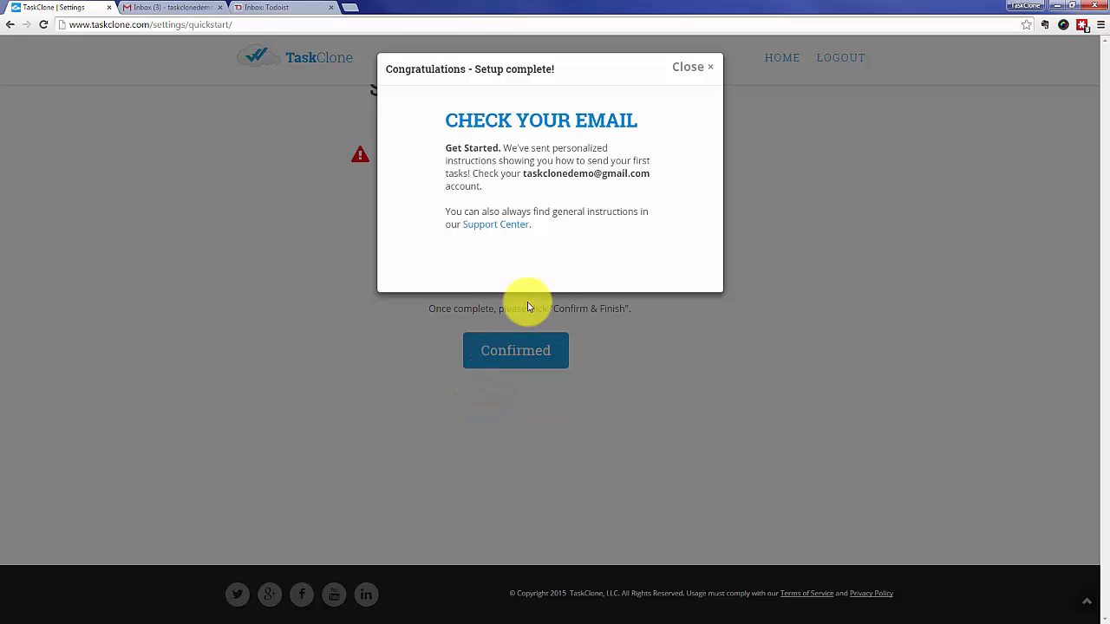
left_click(693, 66)
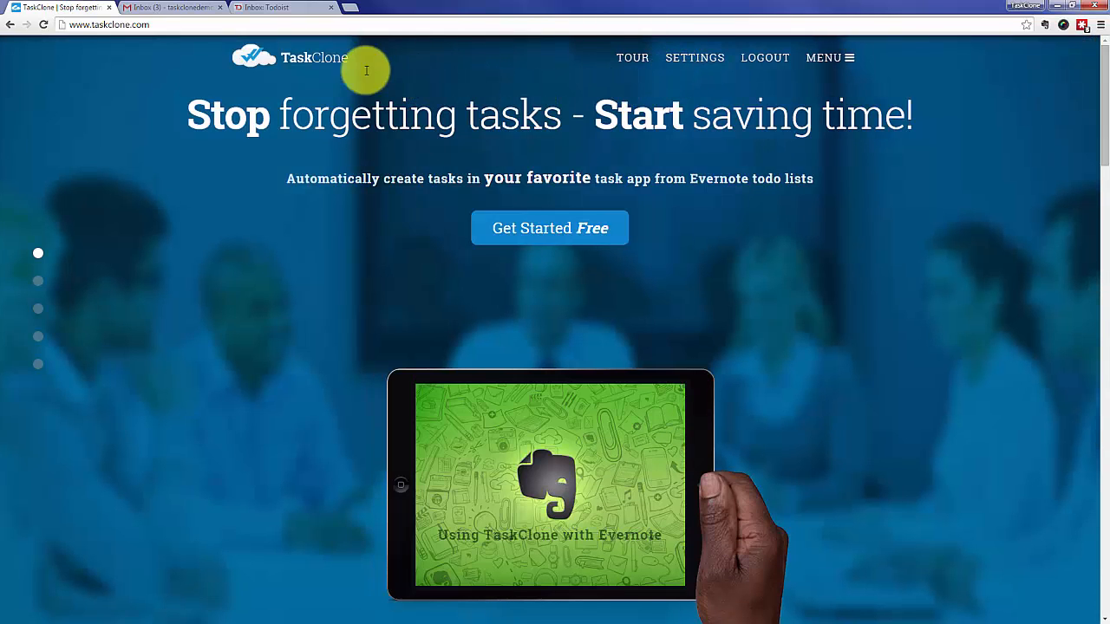
left_click(173, 7)
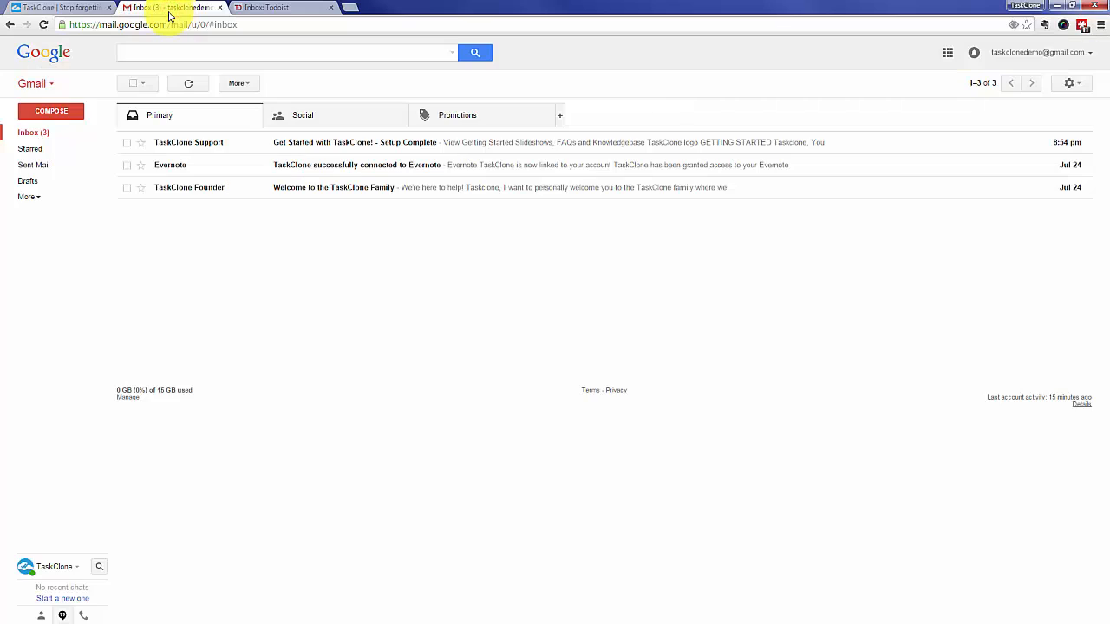